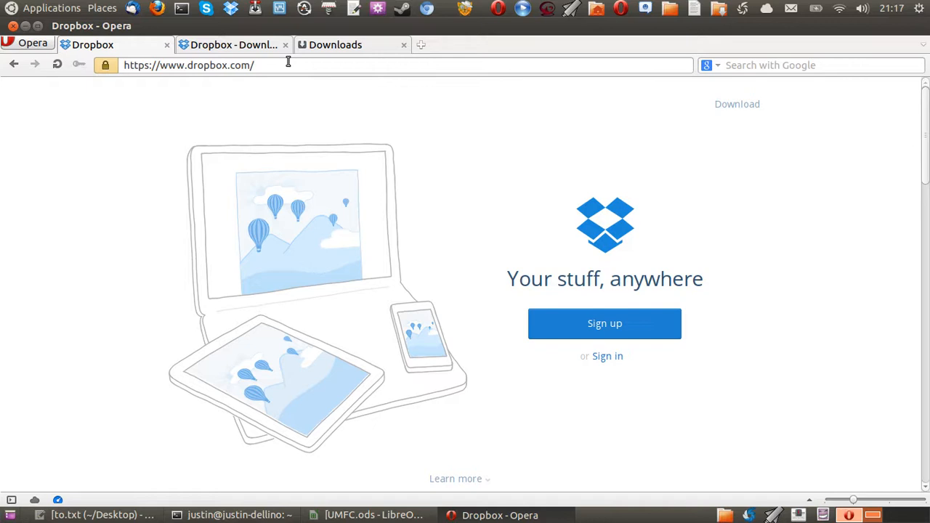
mouse_move(252, 171)
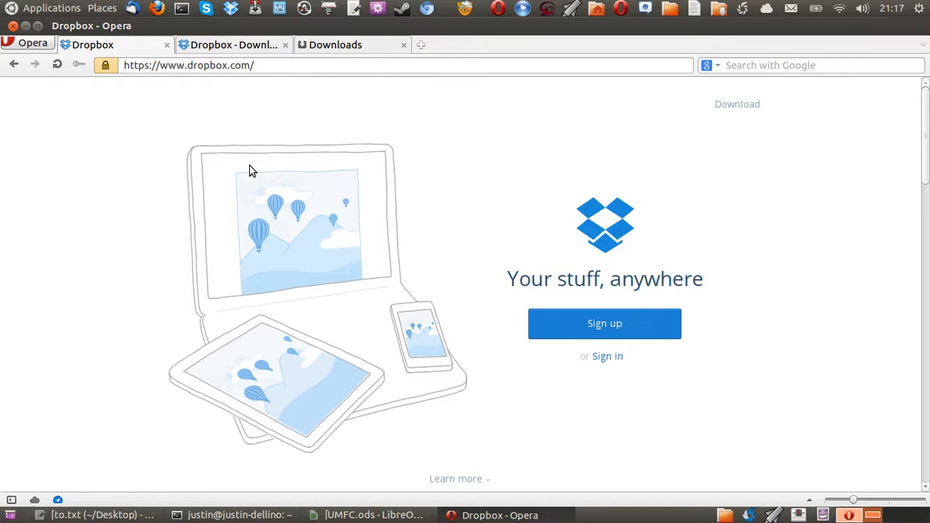
Step: Follow the Download link on dropbox.com to reach the Linux install page
click(737, 104)
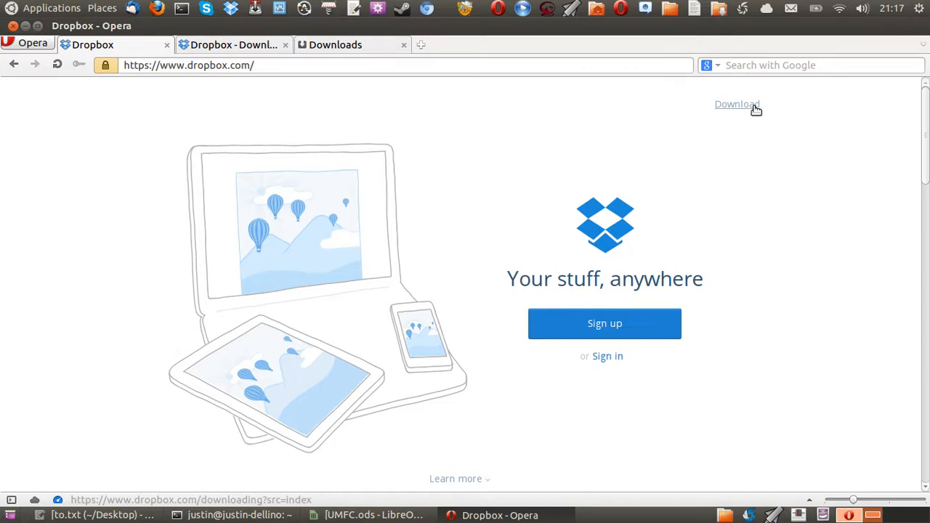
click(736, 104)
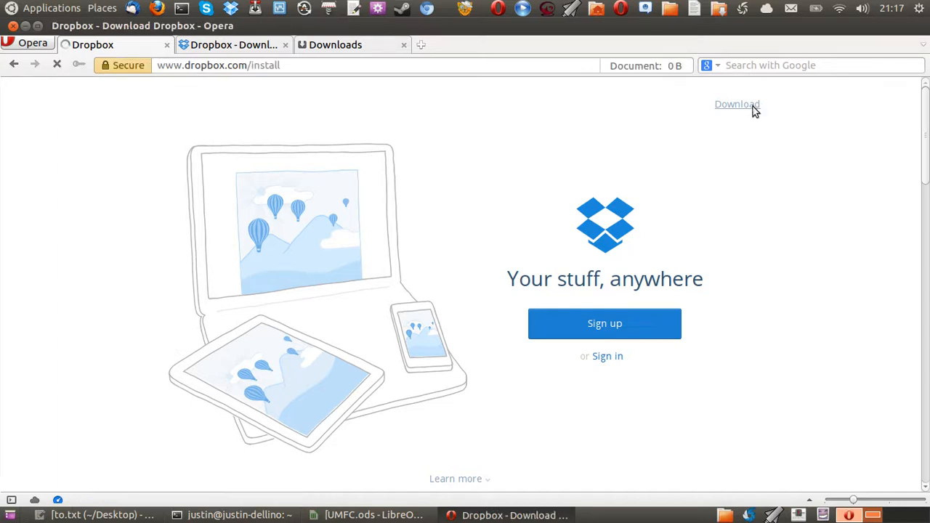
click(736, 104)
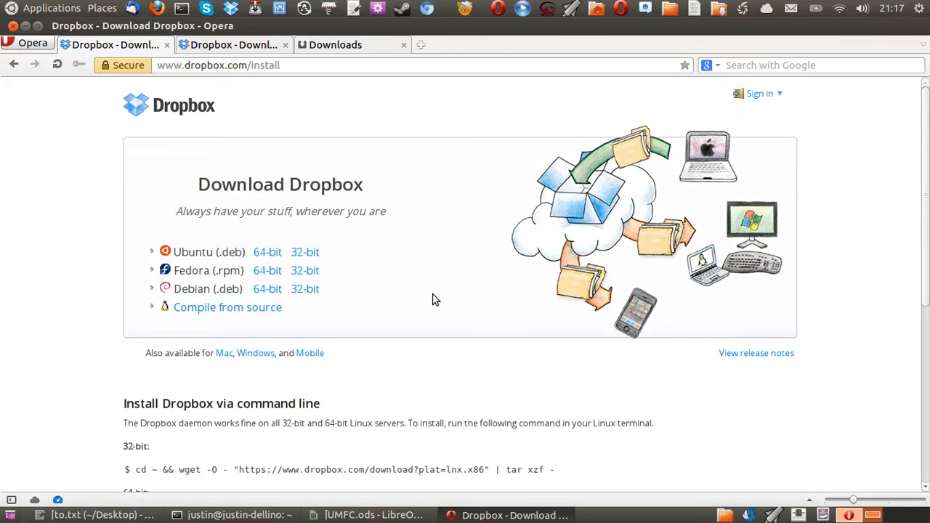
mouse_move(420, 179)
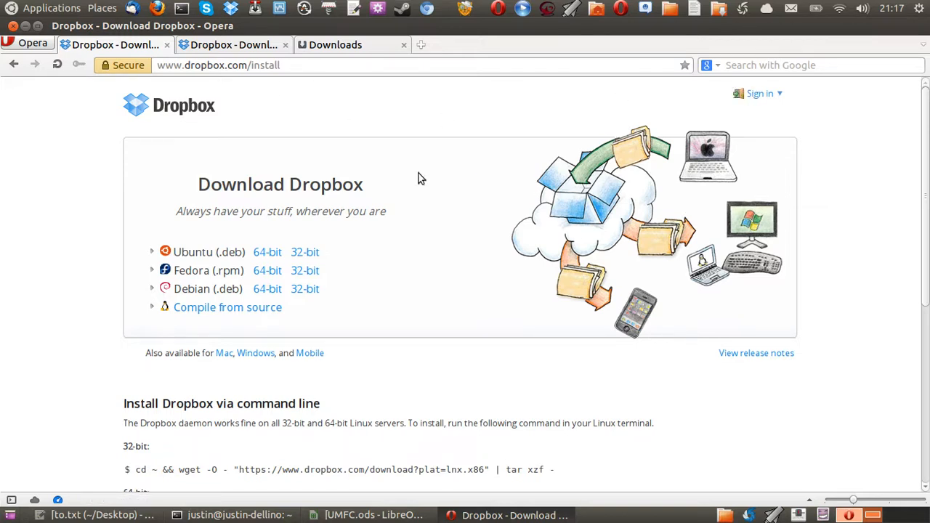
mouse_move(283, 150)
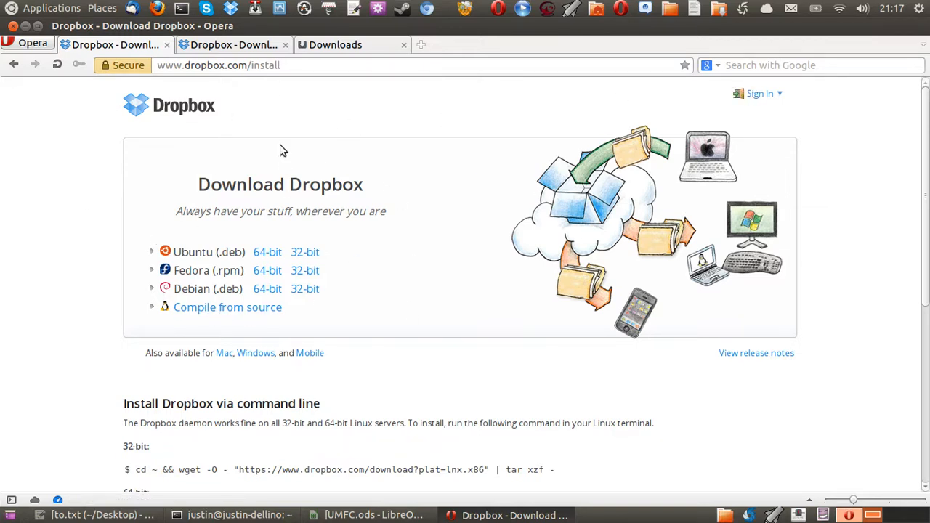
mouse_move(292, 253)
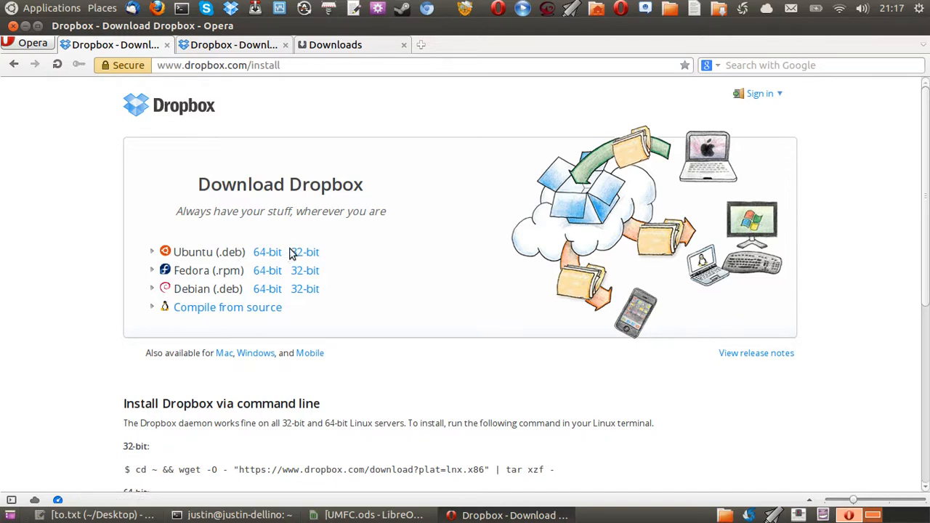
double_click(192, 251)
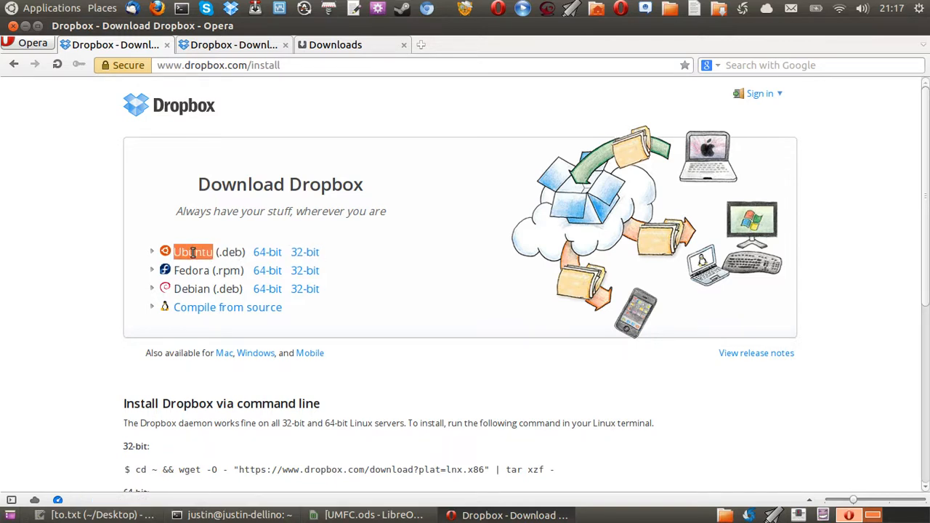
mouse_move(305, 252)
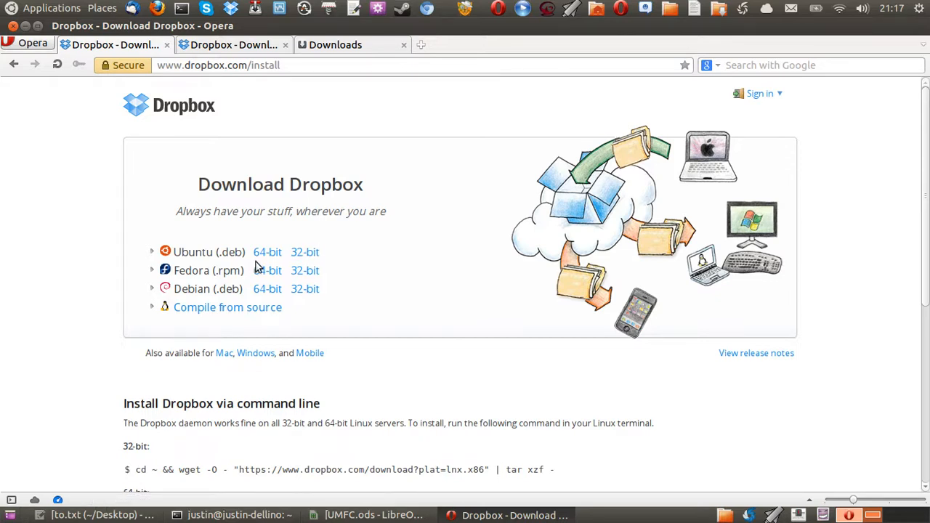
mouse_move(289, 252)
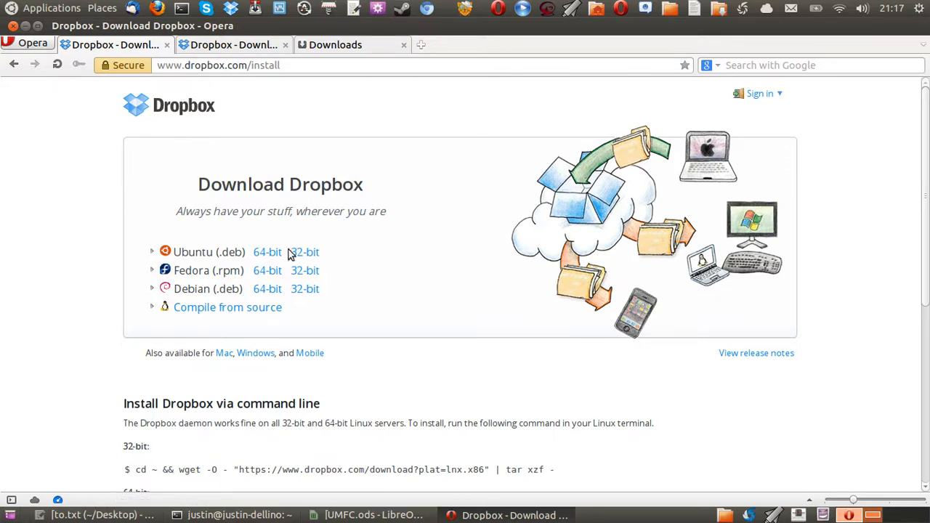
mouse_move(305, 252)
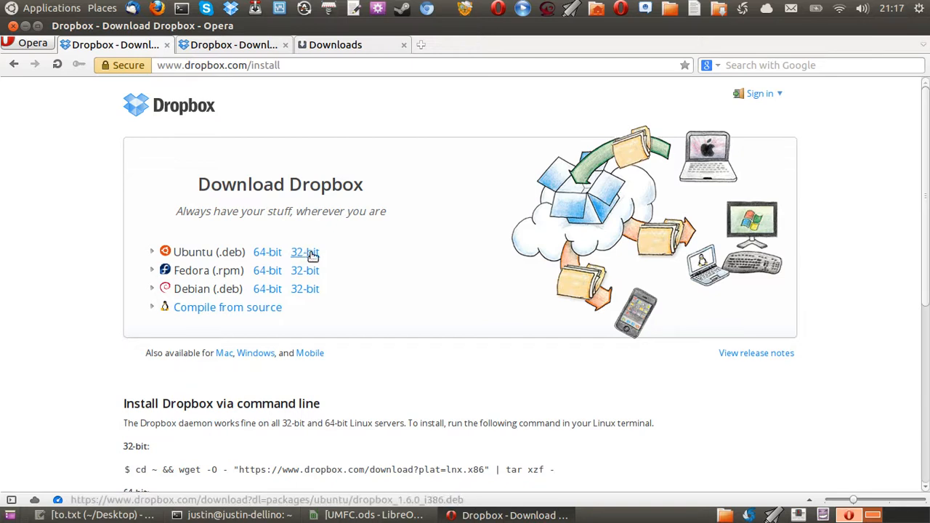
mouse_move(268, 252)
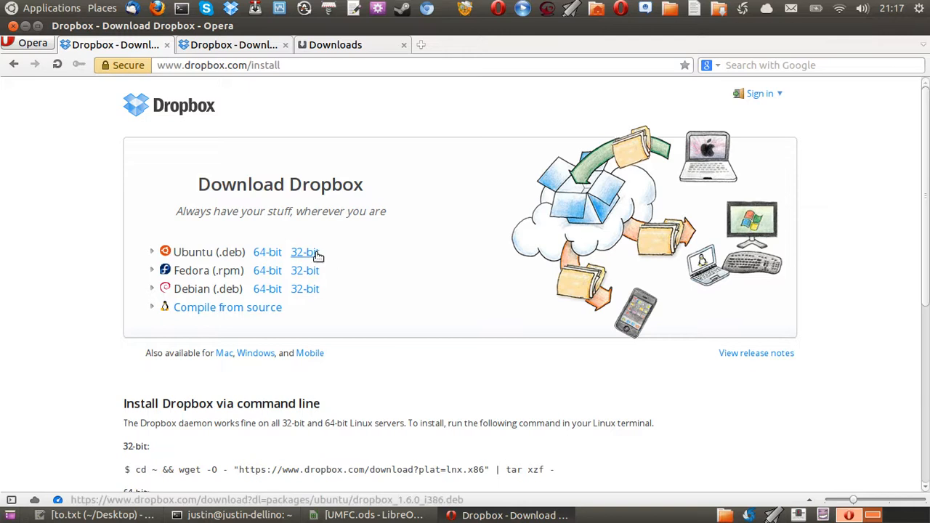
Step: Download the 32-bit Ubuntu .deb package and choose Open to launch it directly
click(304, 251)
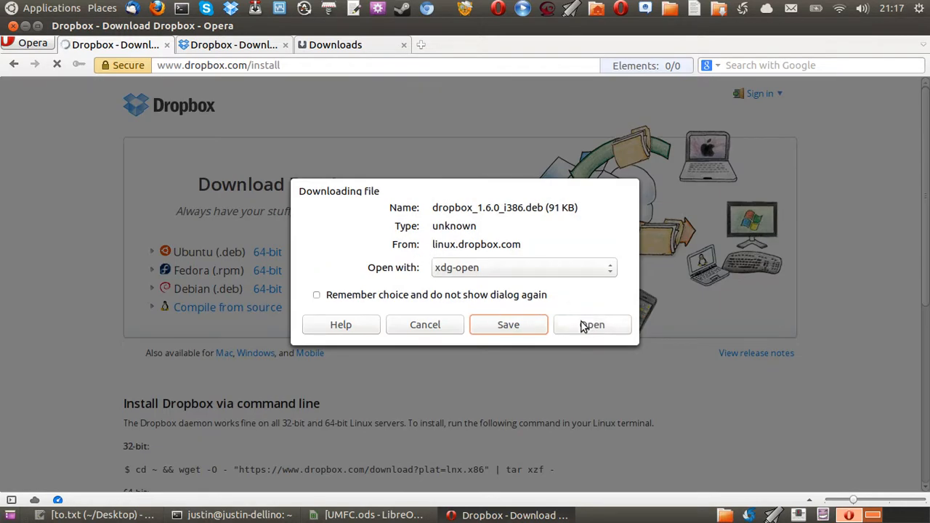
mouse_move(592, 330)
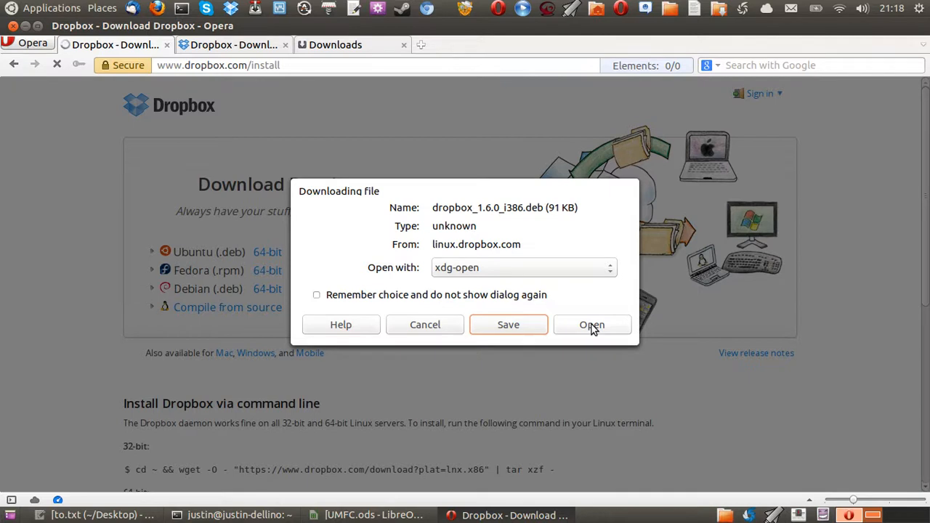
click(592, 324)
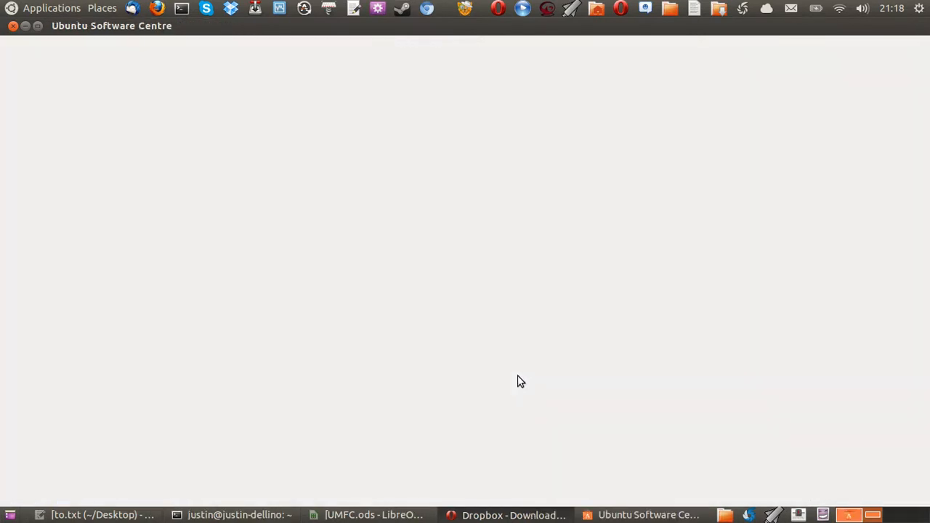
Step: Minimise Ubuntu Software Centre back to Opera and open the Applications menu
click(515, 514)
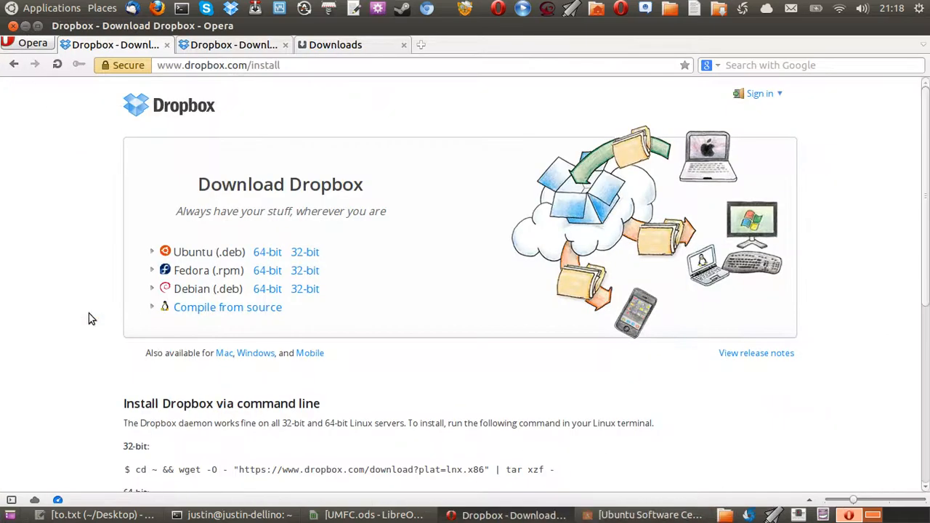
mouse_move(67, 322)
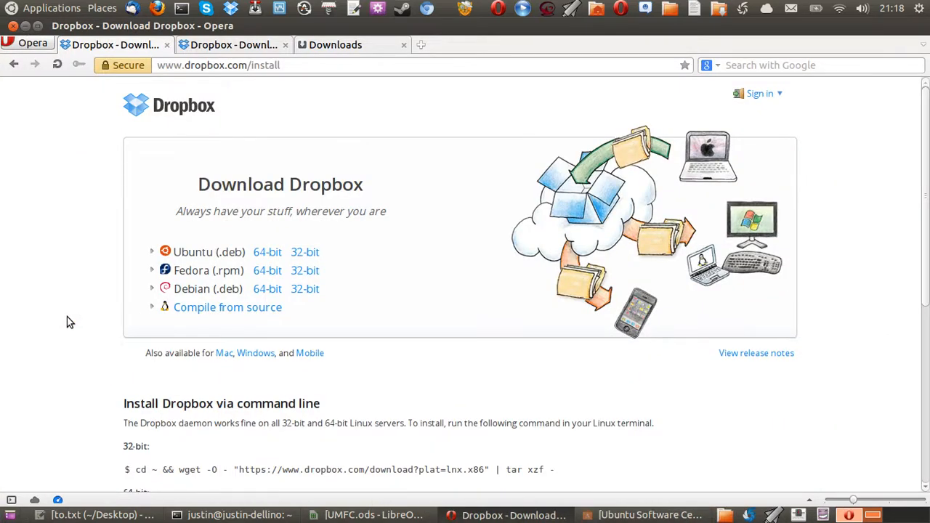
mouse_move(79, 302)
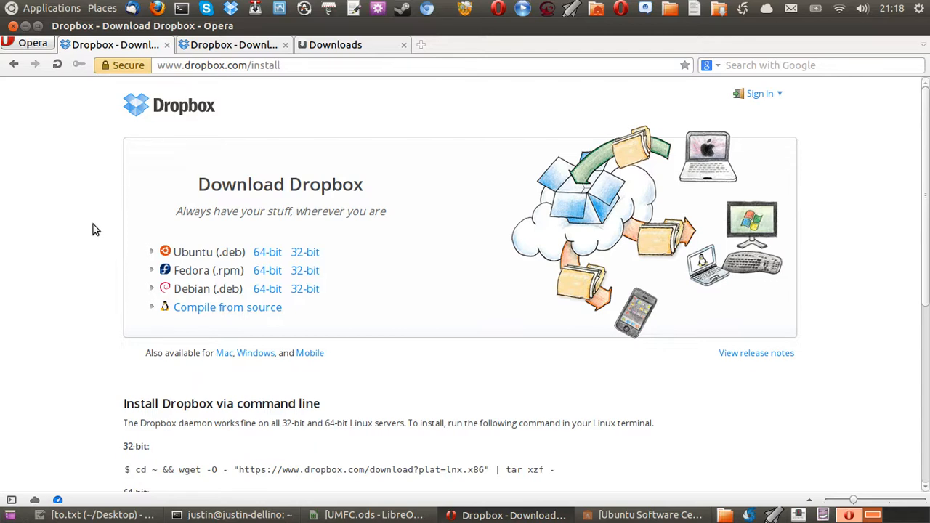
click(52, 8)
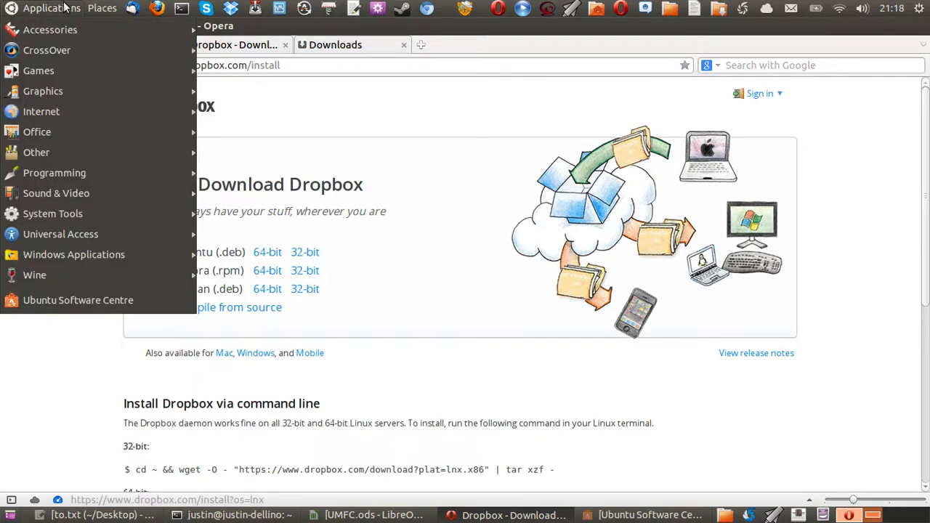
mouse_move(40, 111)
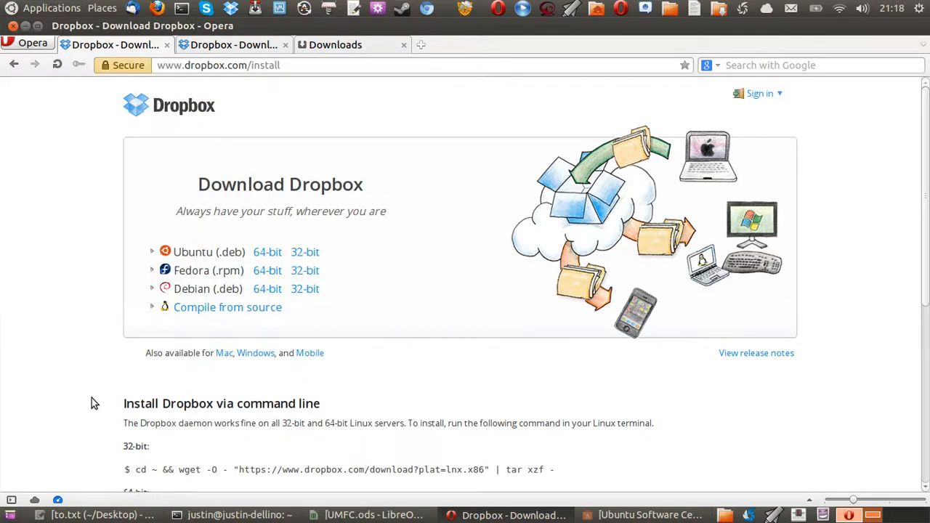
mouse_move(28, 304)
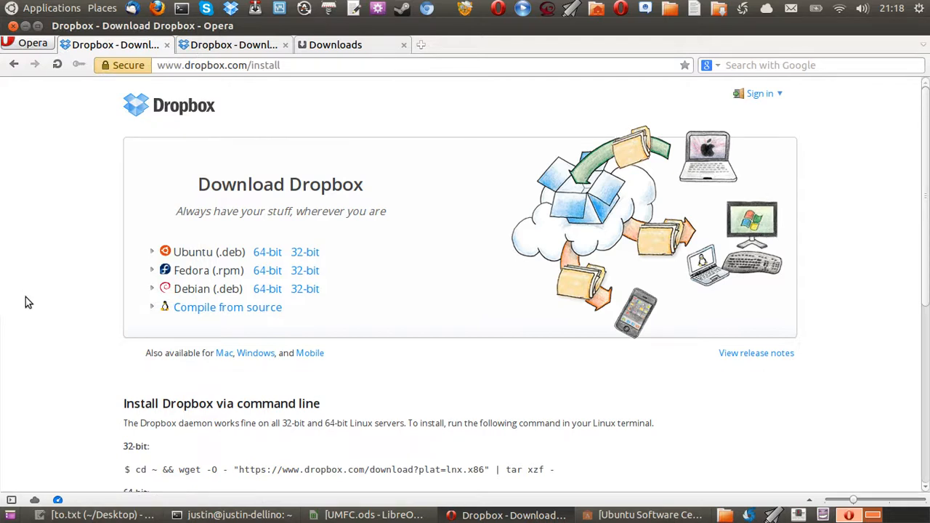